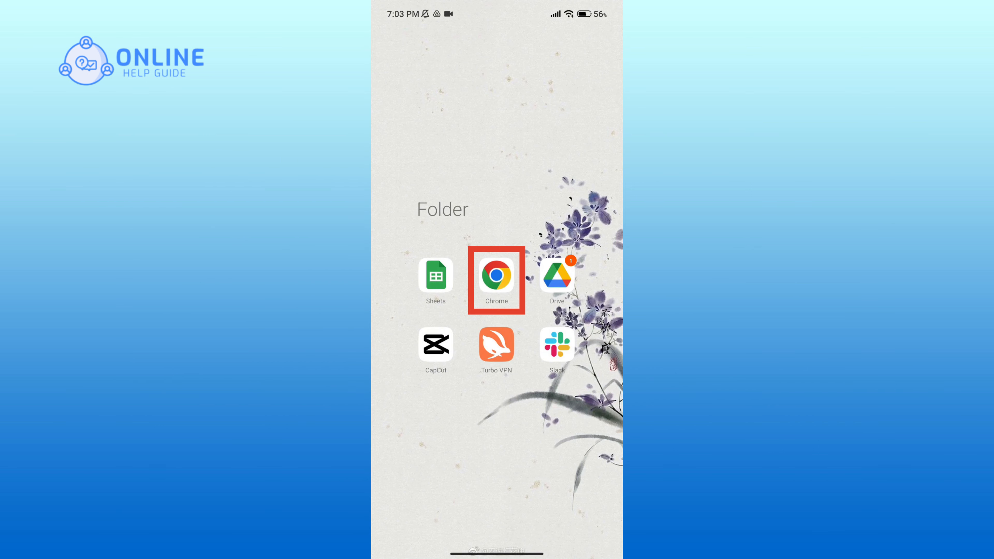
Launch Chrome from the home-screen folder, loading the squareup.com homepage
left_click(497, 277)
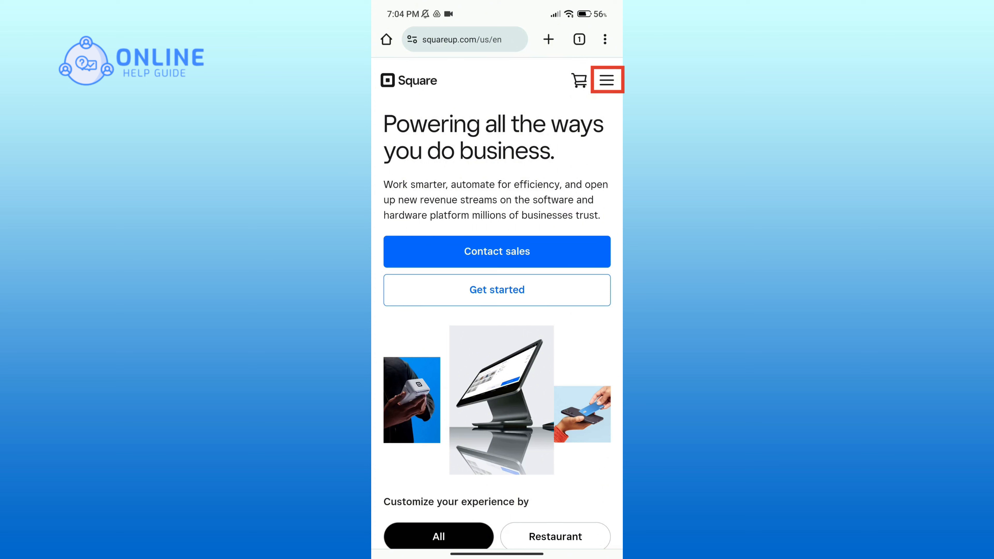
Reach the Square email sign-in page via the site's navigation menu
left_click(606, 80)
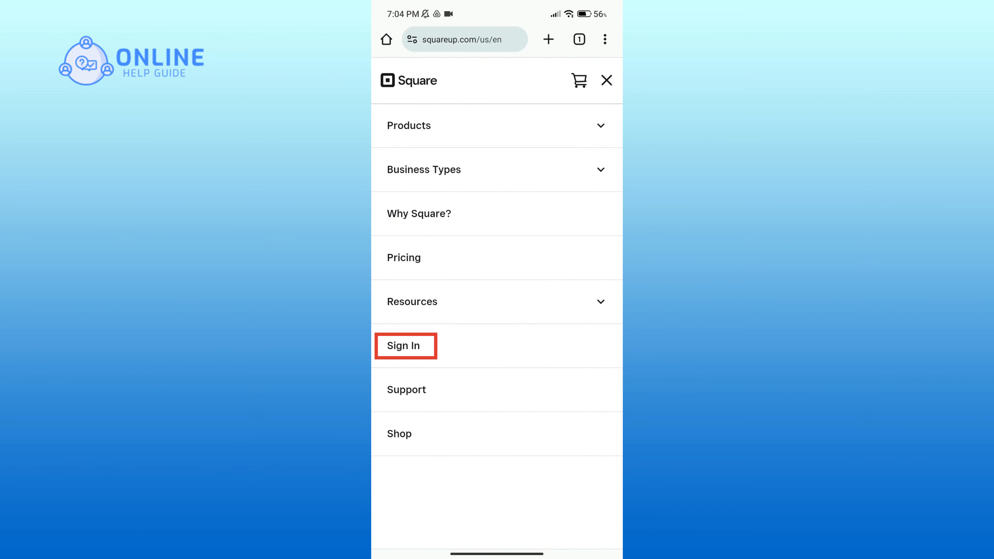
left_click(404, 345)
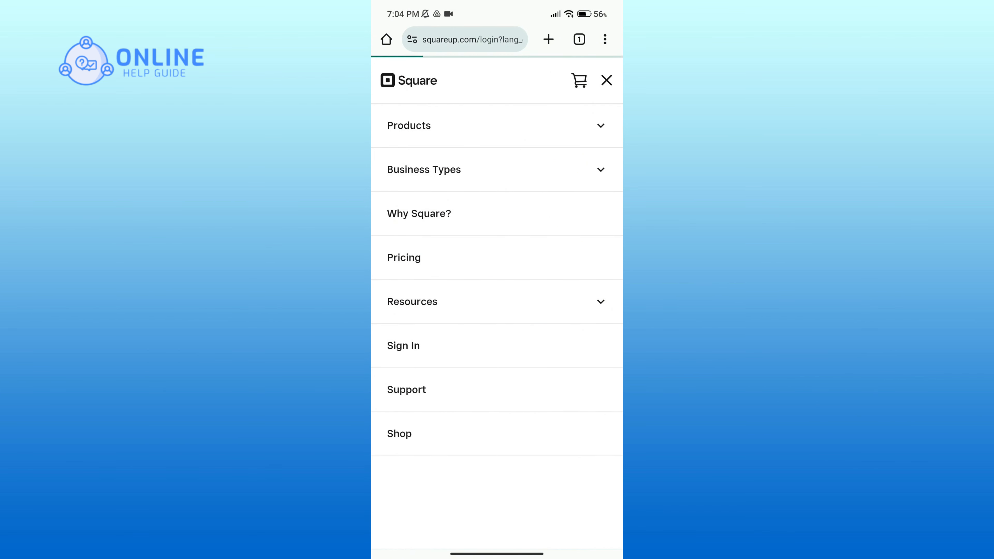
left_click(403, 345)
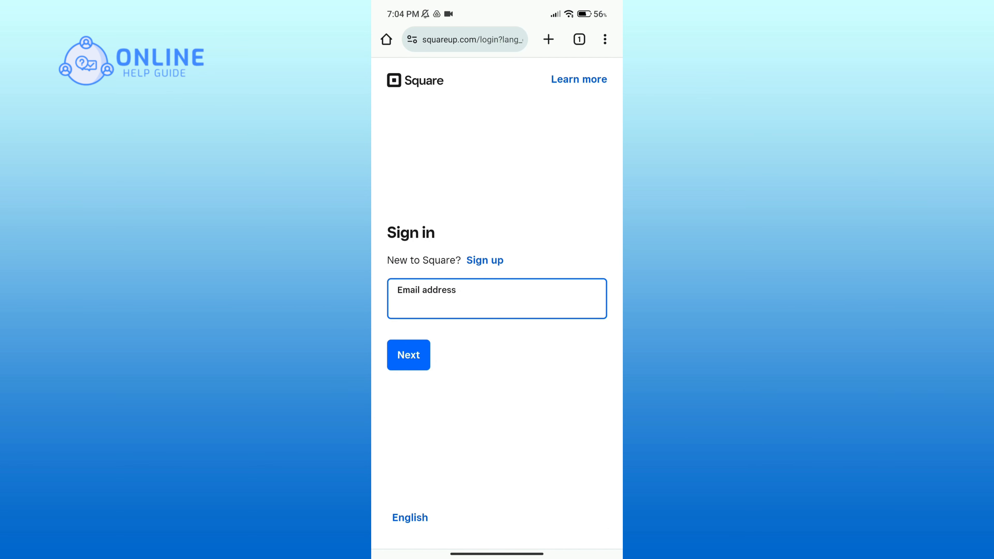
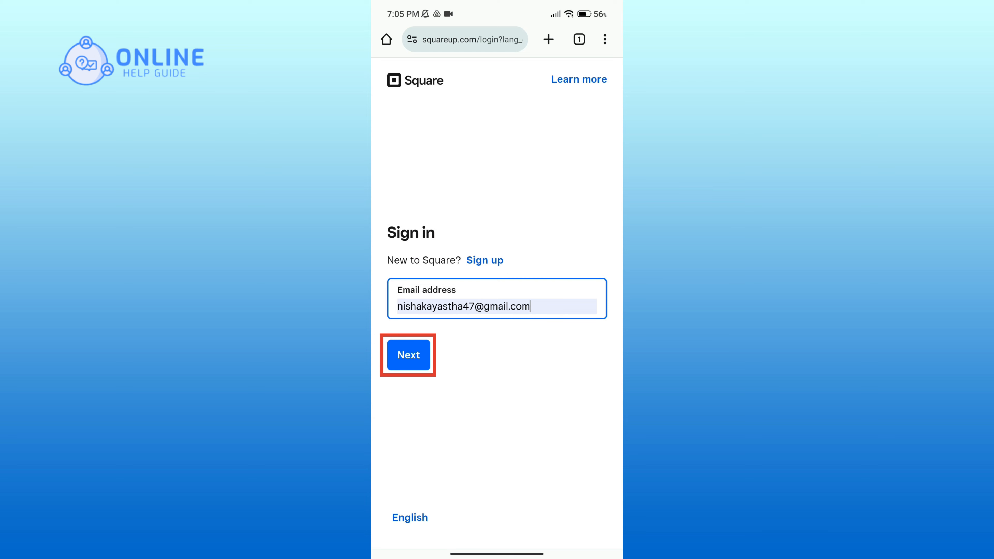
left_click(409, 354)
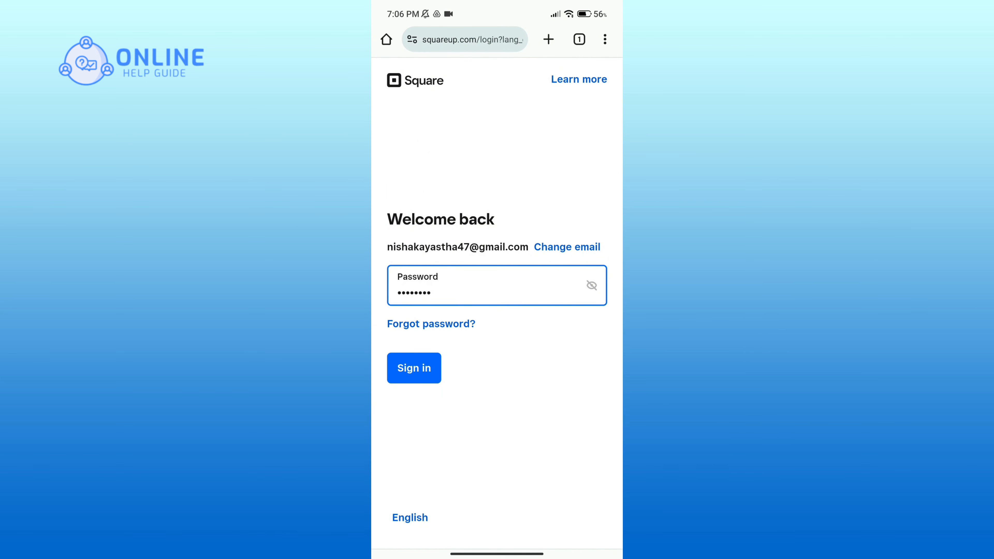
left_click(414, 368)
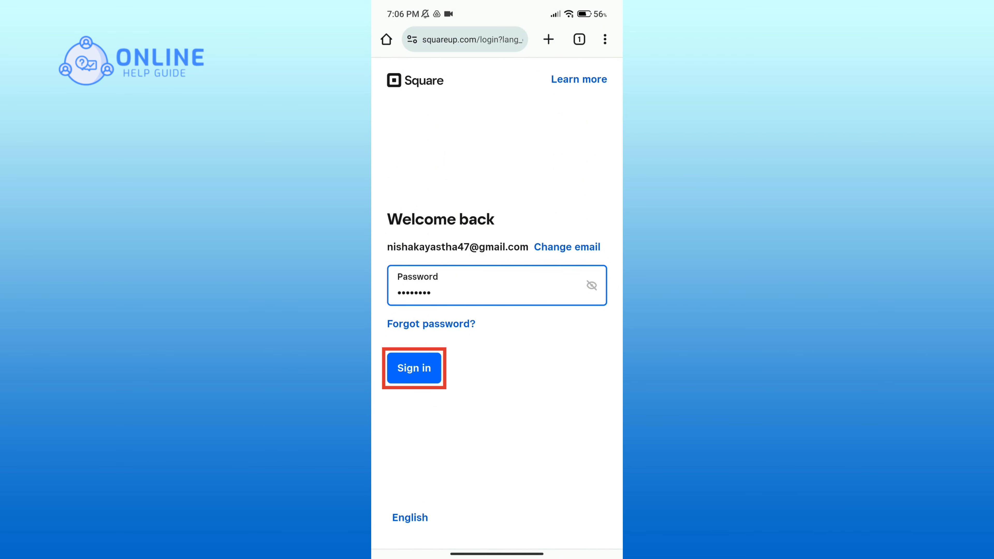